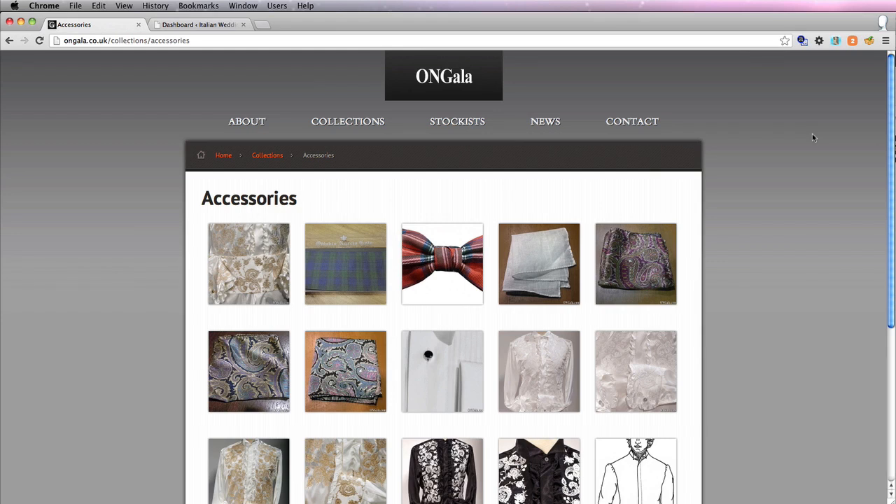
Step: Scroll the Accessories gallery and preview the velvet shoe photo in Finder
scroll("down", 3)
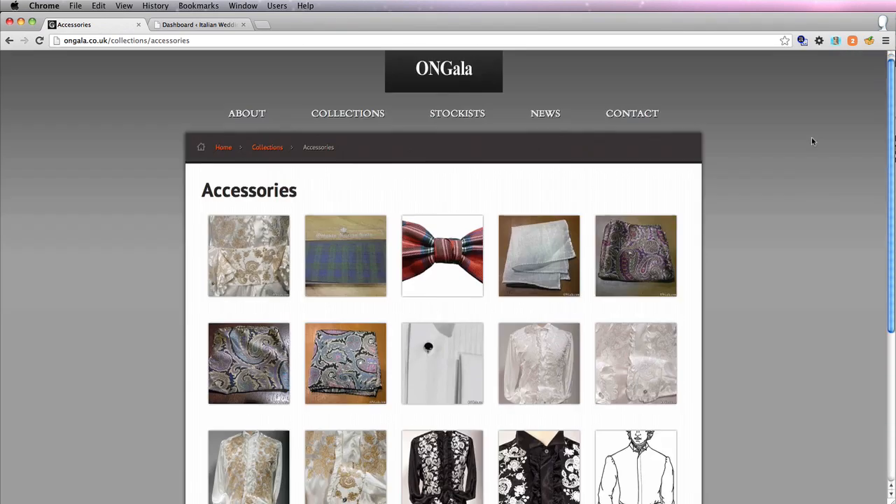
scroll("down", 3)
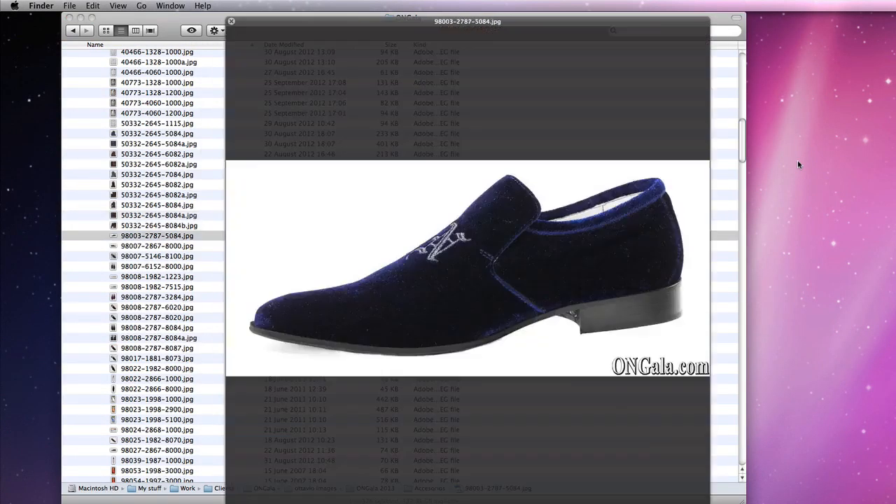
left_click(157, 348)
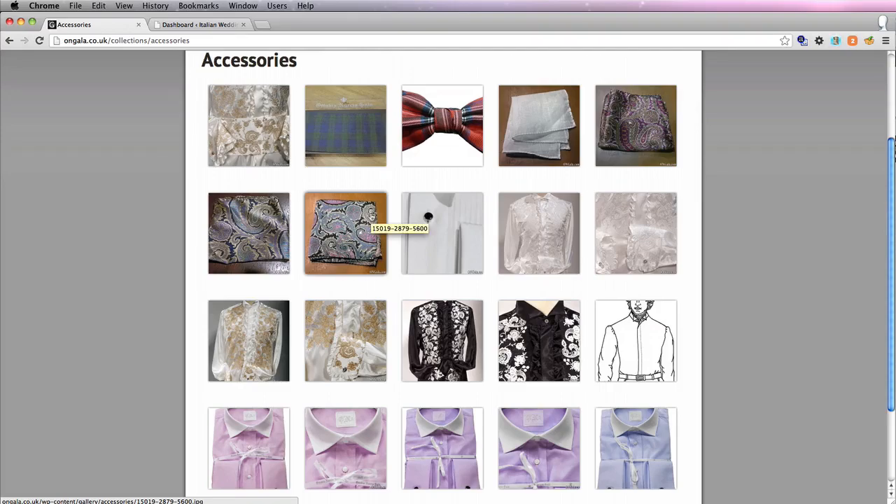
Step: Enlarge an accessory photo, then page through the gallery to page 3 and page 16
left_click(345, 233)
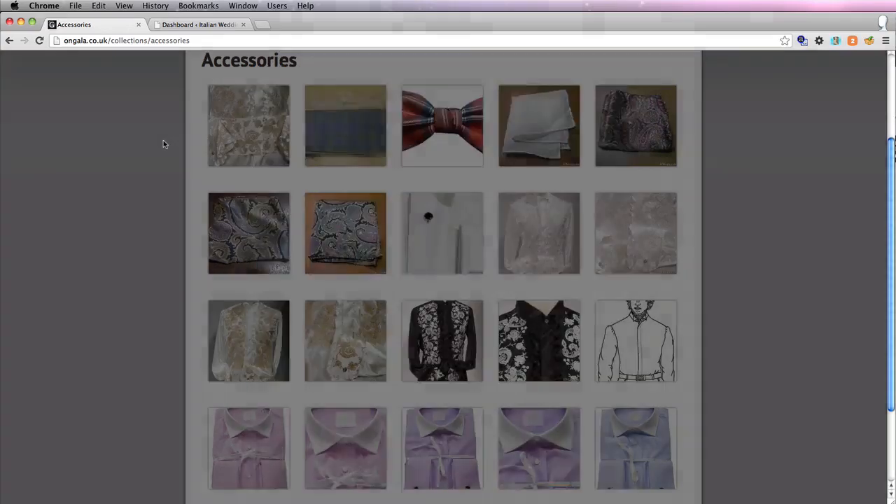
scroll("down", 3)
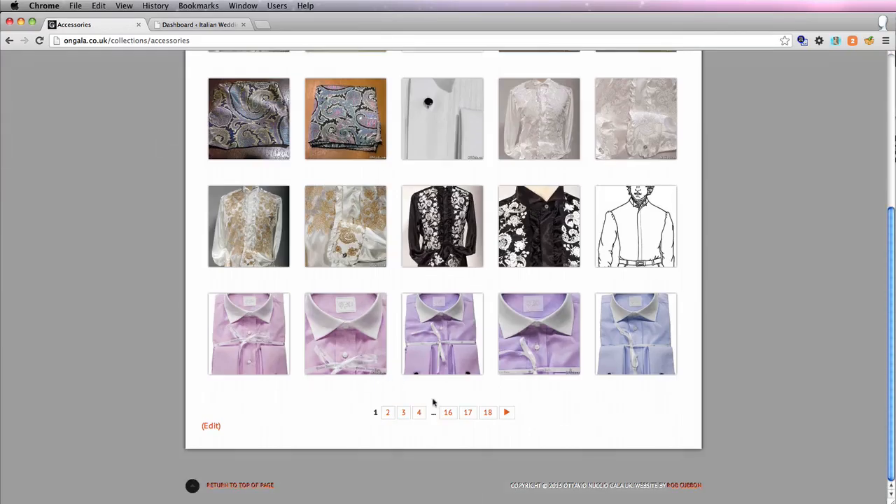
left_click(468, 412)
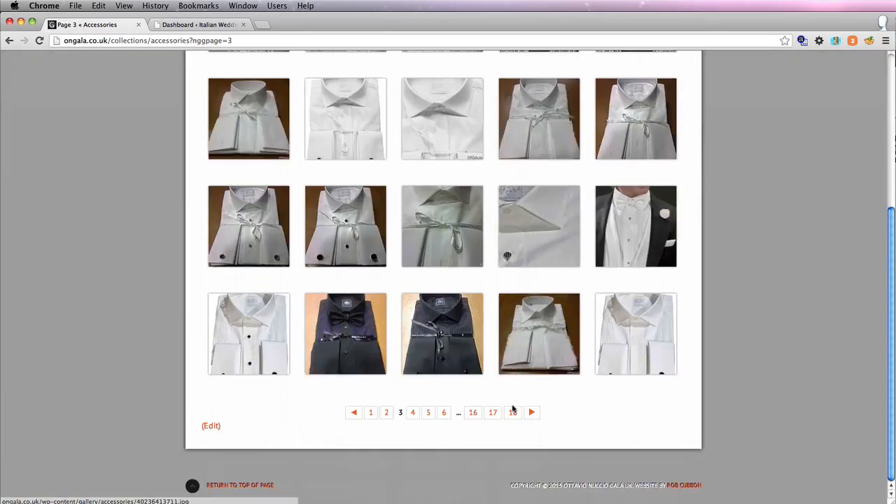
left_click(473, 413)
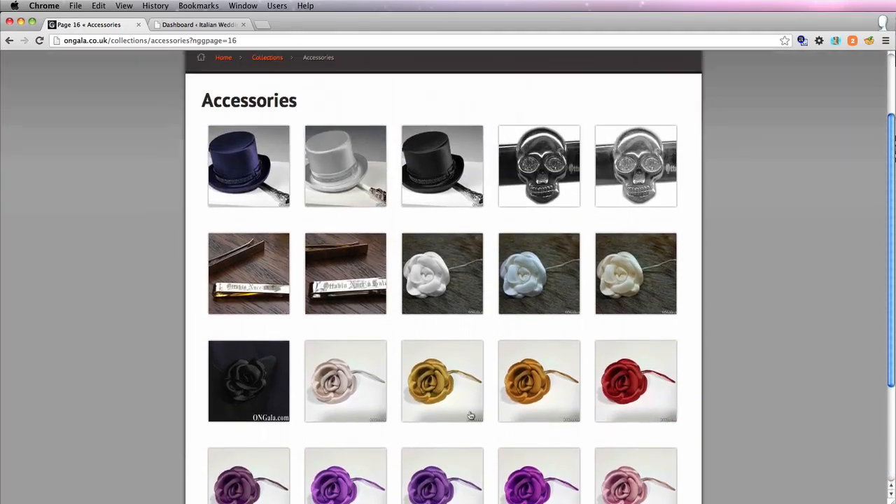
scroll("up", 3)
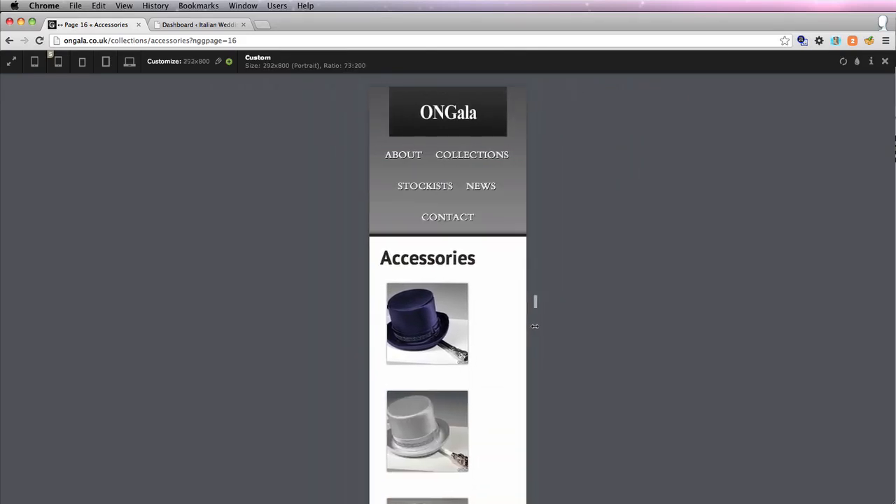
Step: Narrow the Accessories gallery page to a 292×800 phone-sized layout
left_click_drag(535, 326, 521, 326)
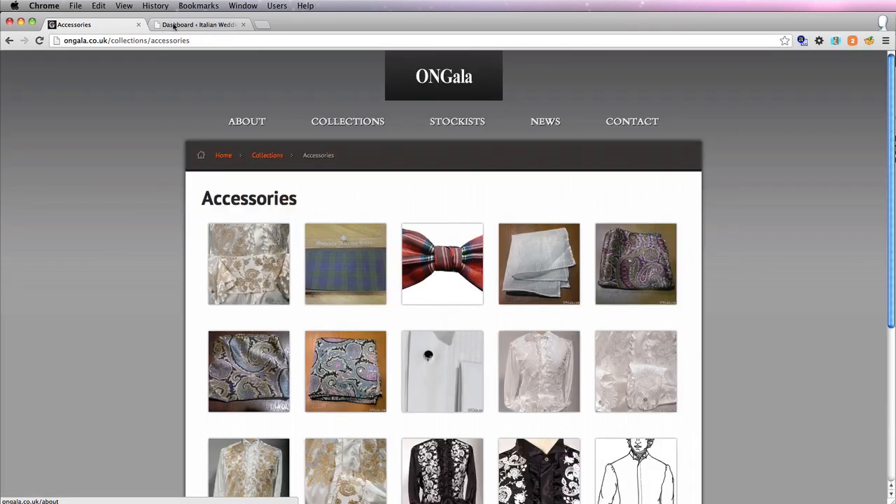
Step: From the Dashboard, view All Pages, then Manage Gallery showing Barocco and Accessories
left_click(199, 25)
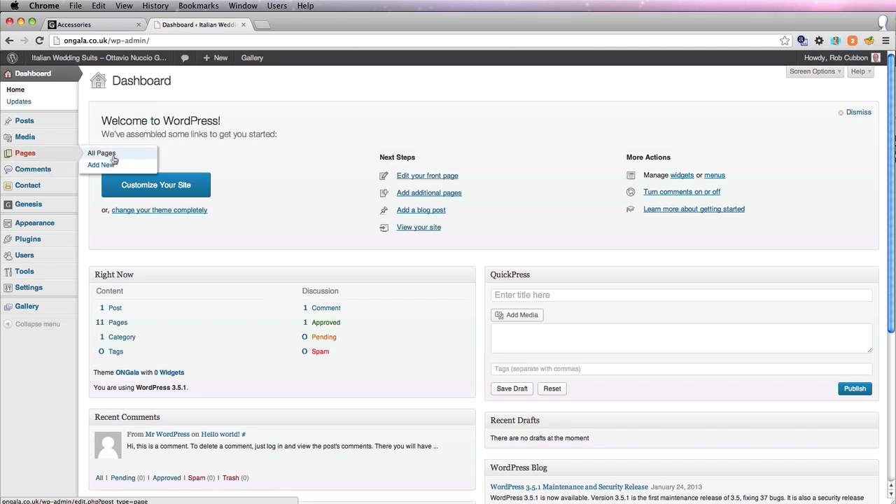
left_click(100, 153)
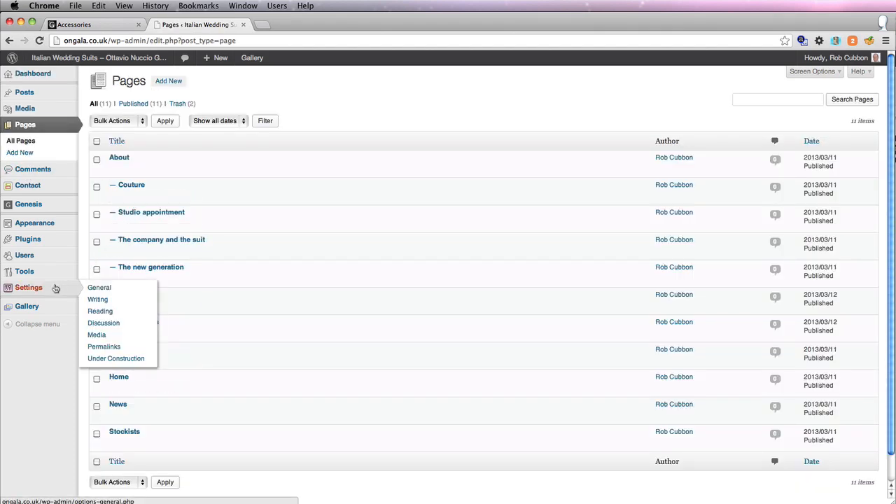
mouse_move(27, 306)
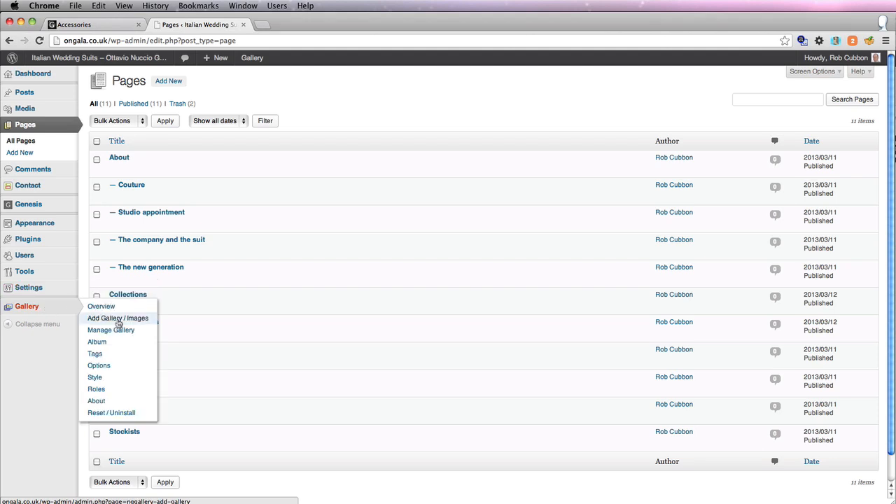
left_click(110, 330)
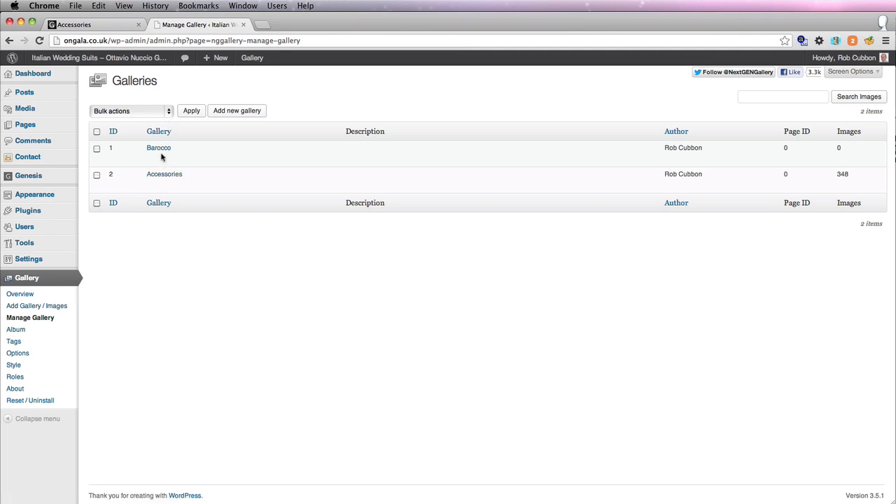
Step: In Upload a Zip-File, enter the barroco.zip URL and set Barocco as destination
left_click(37, 305)
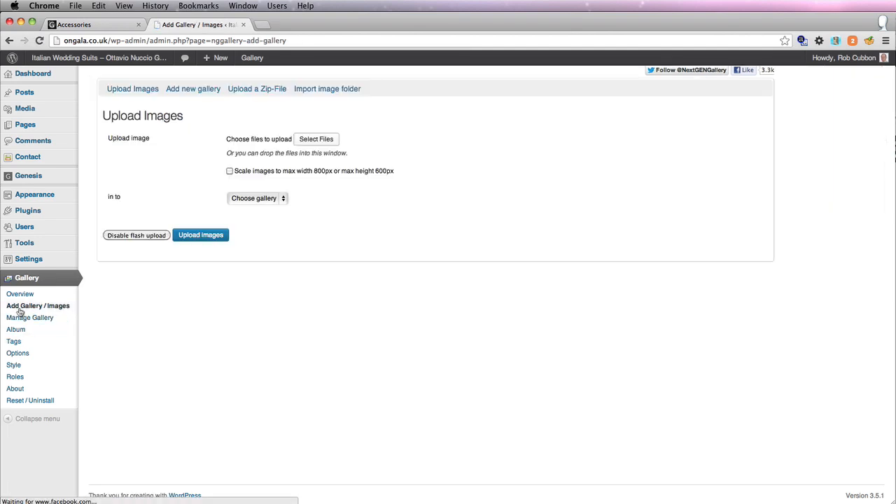
left_click(257, 88)
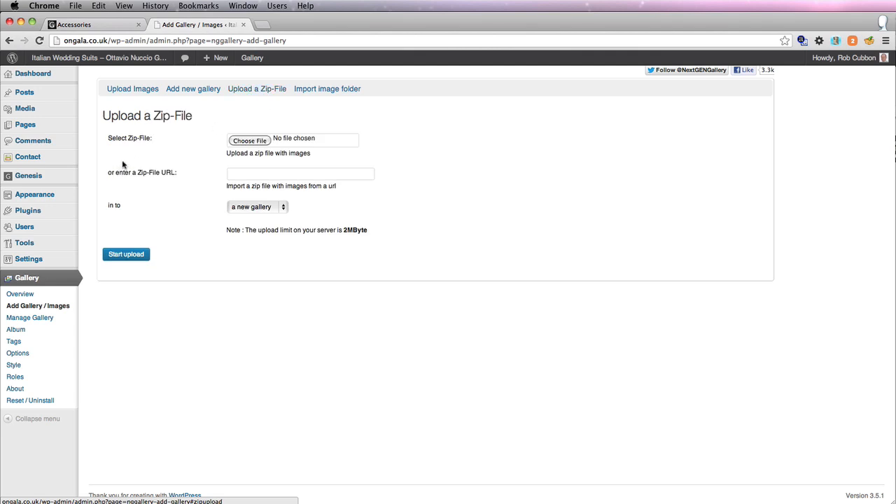
mouse_move(321, 242)
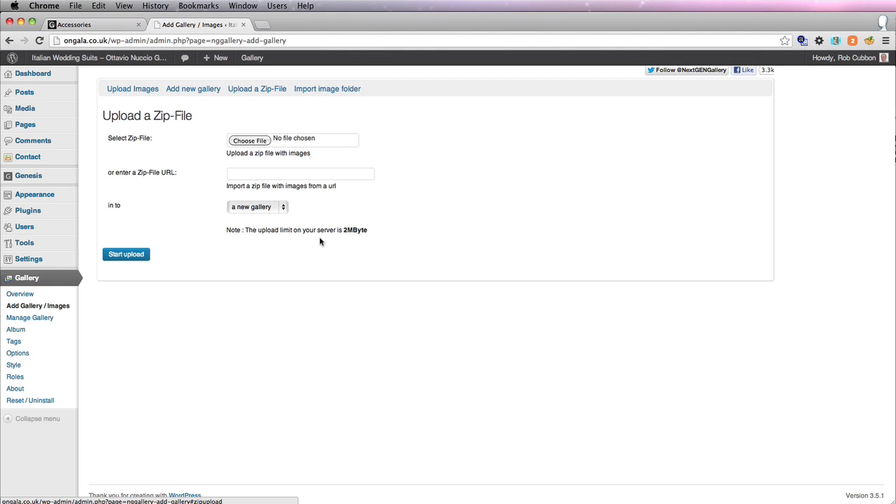
mouse_move(349, 240)
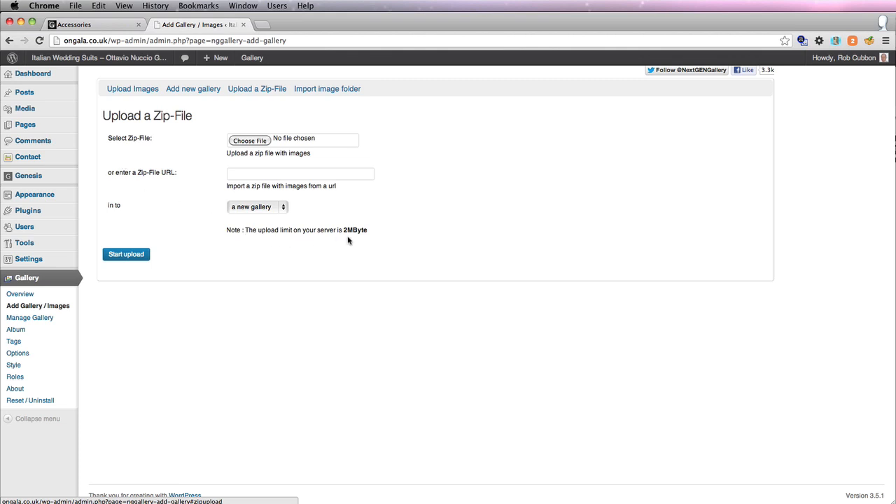
mouse_move(363, 242)
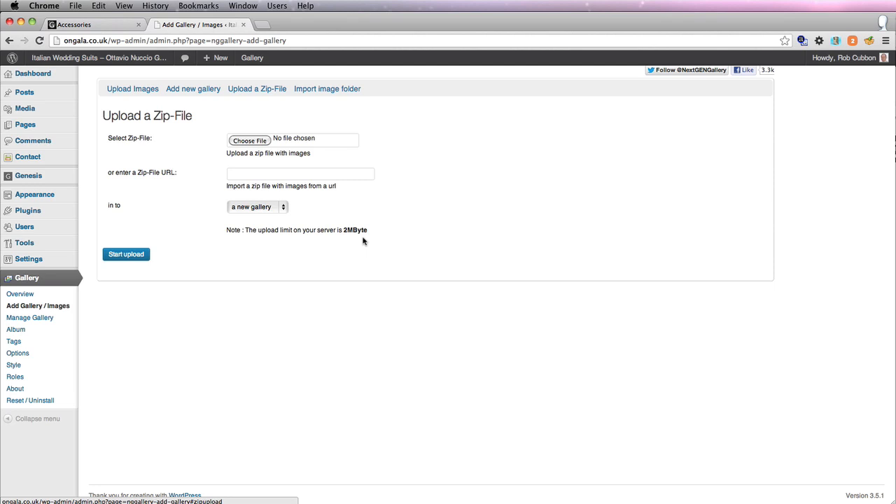
left_click(300, 174)
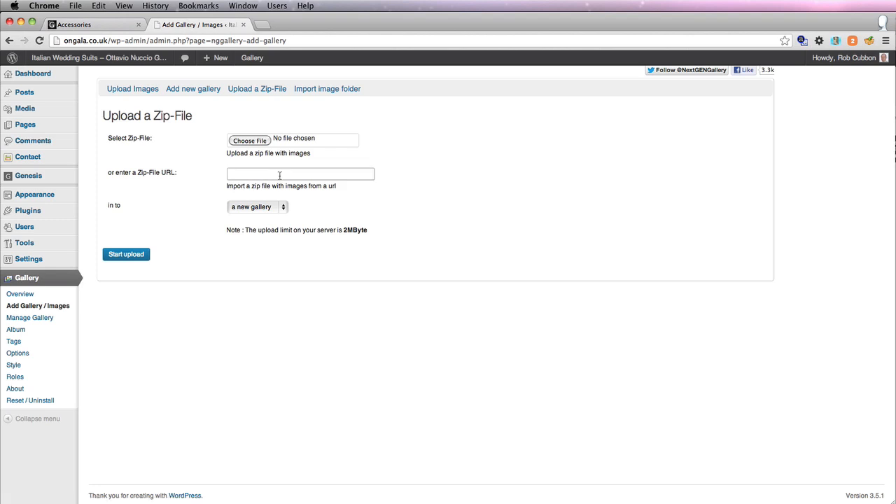
left_click(300, 173)
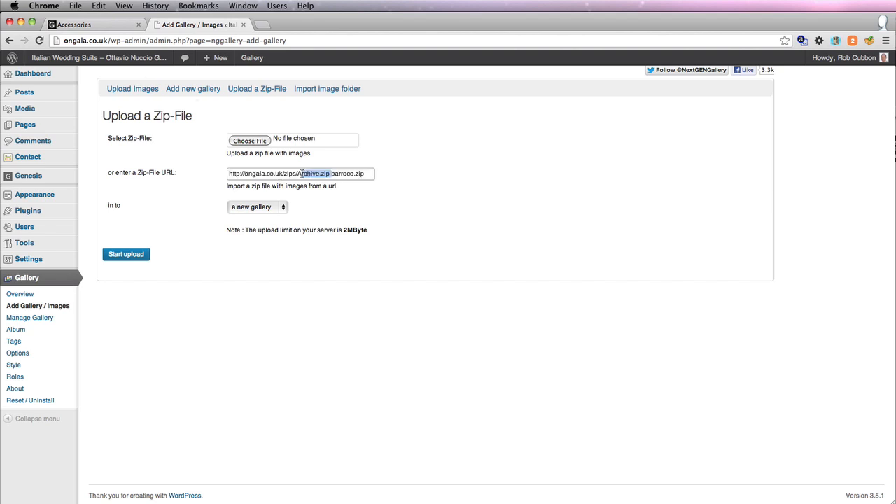
key("Delete")
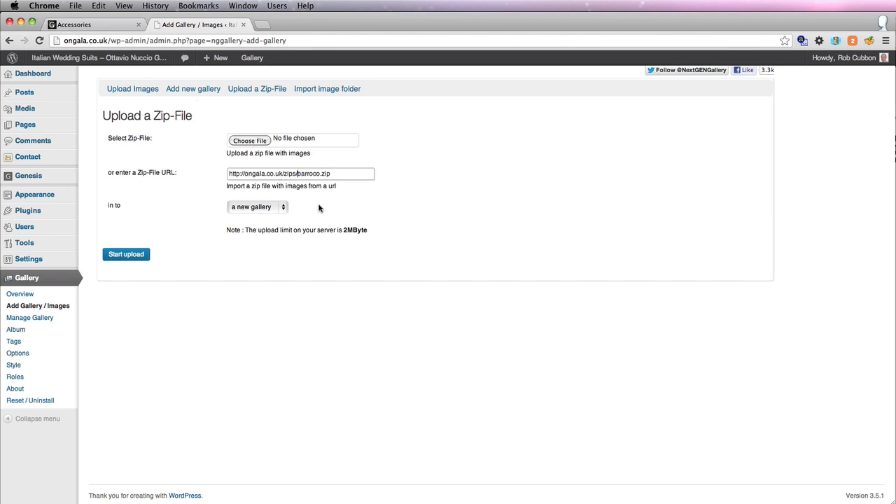
left_click(257, 206)
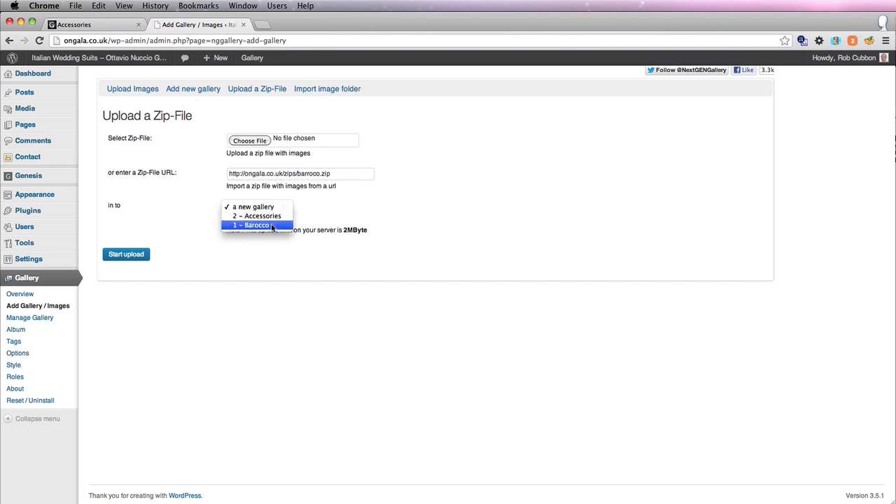
left_click(256, 225)
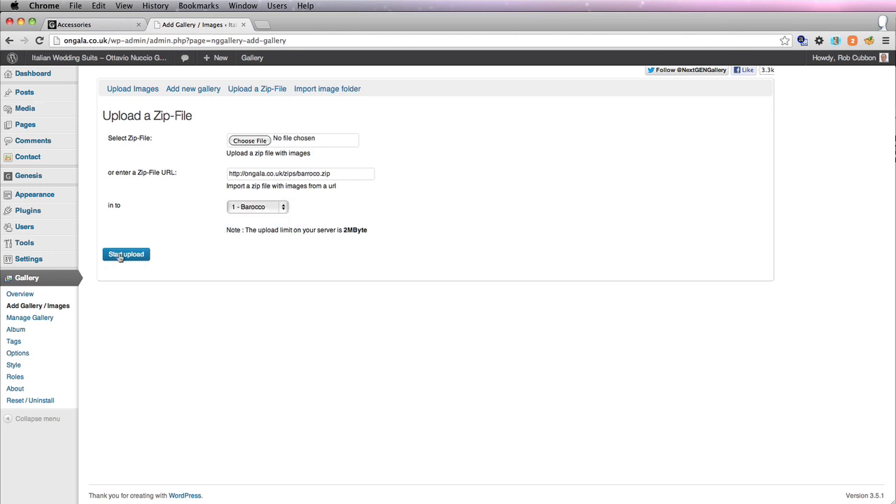
Step: Import the zip, adding 129 pictures, and view Barocco in the galleries list
left_click(126, 254)
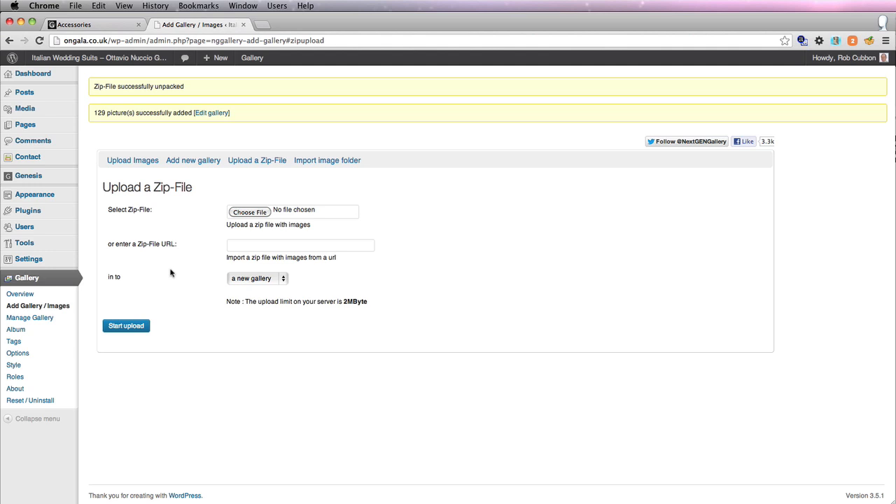
mouse_move(30, 317)
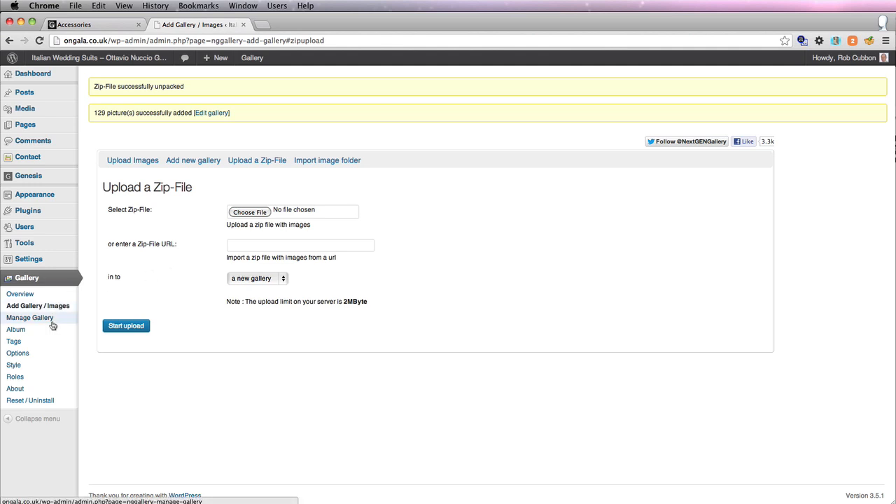
left_click(30, 317)
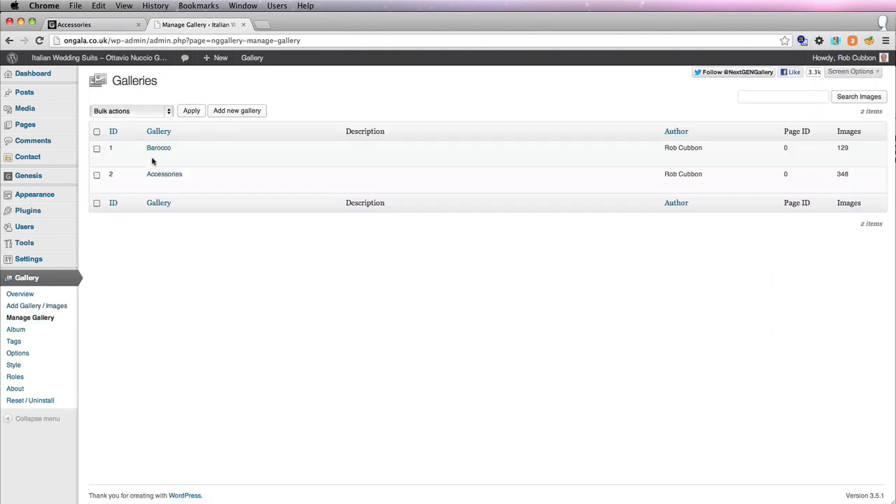
Step: Open the Barocco gallery and scroll through its 129 file-named images
left_click(158, 147)
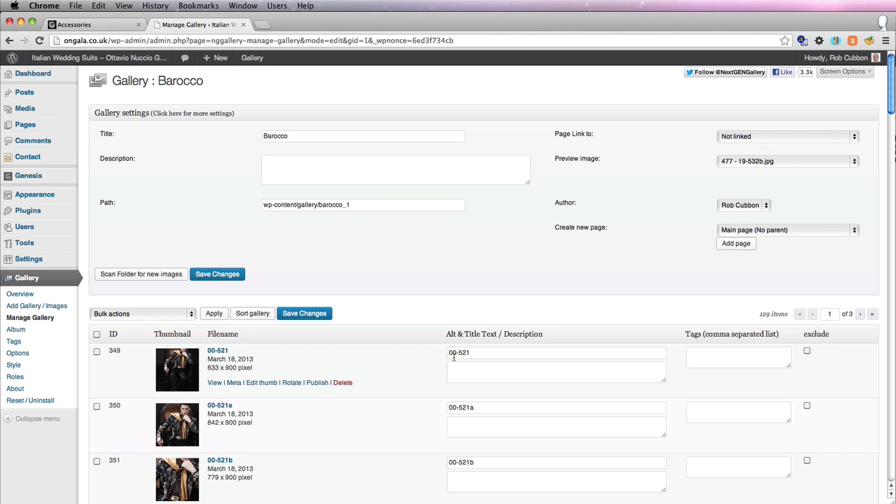
mouse_move(429, 359)
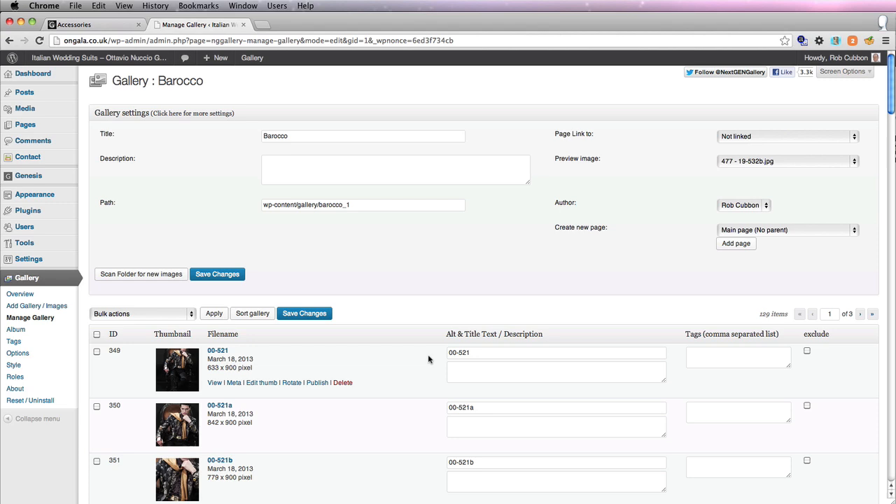
scroll("down", 3)
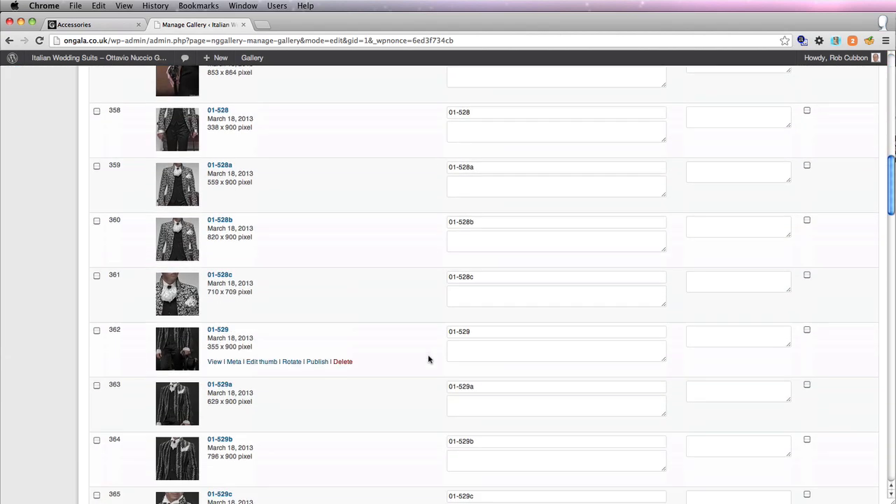
scroll("down", 3)
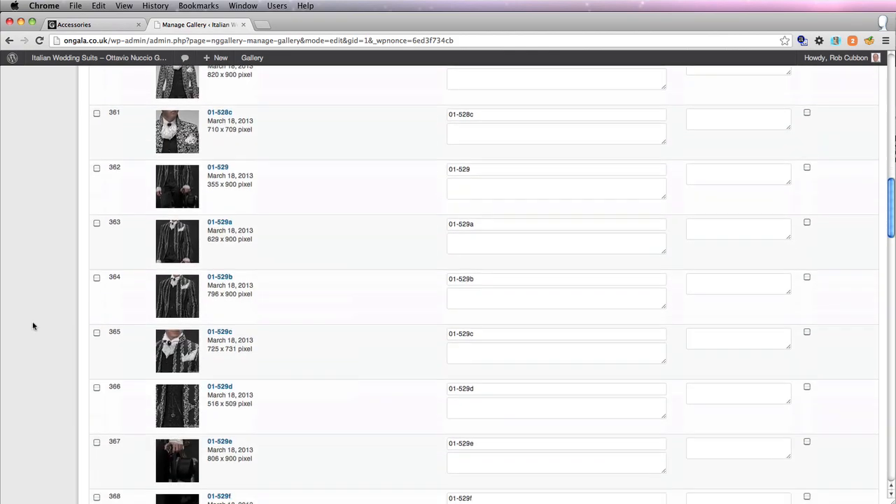
scroll("down", 3)
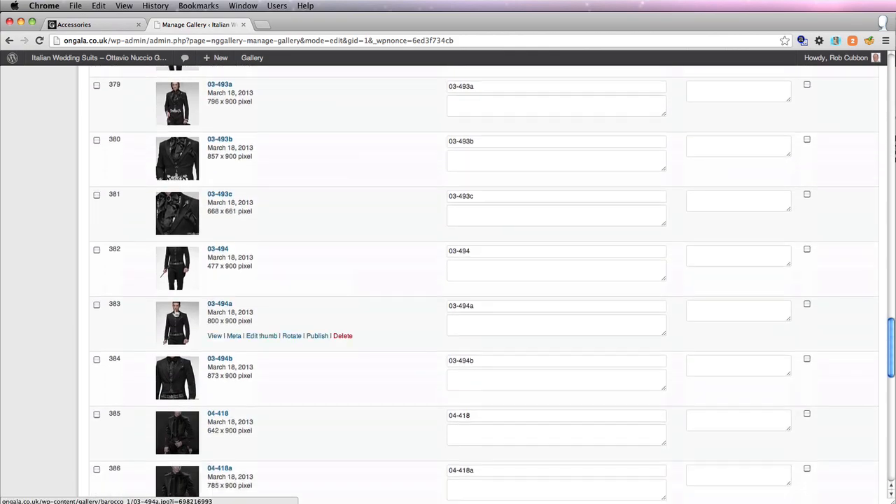
scroll("up", 3)
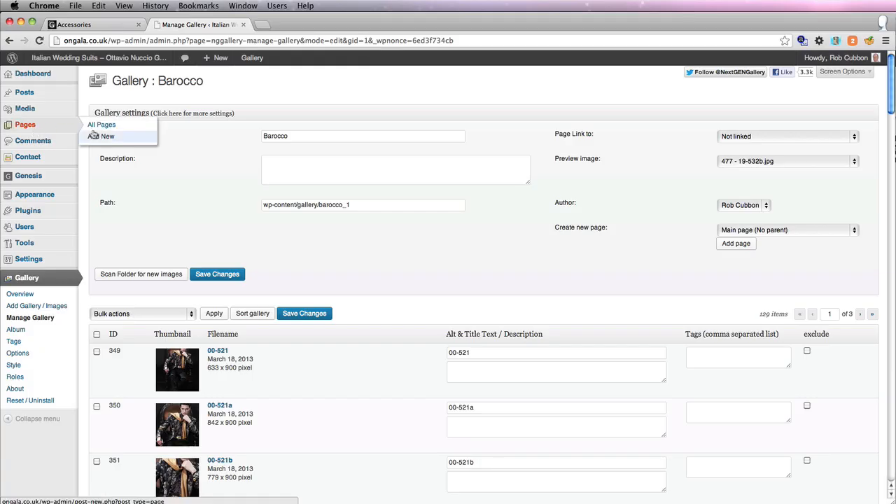
Step: Create page 'Barocco' with parent Collections and body [nggallery id=1 template=caption]
left_click(107, 136)
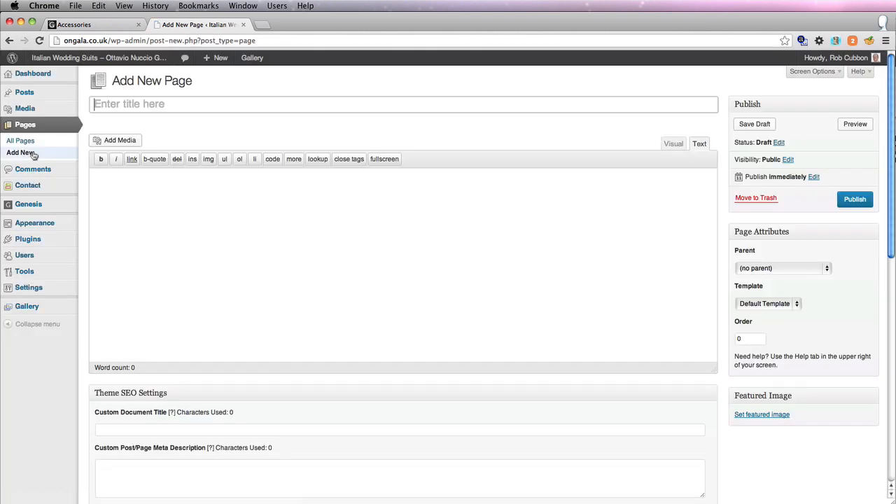
type("Bar")
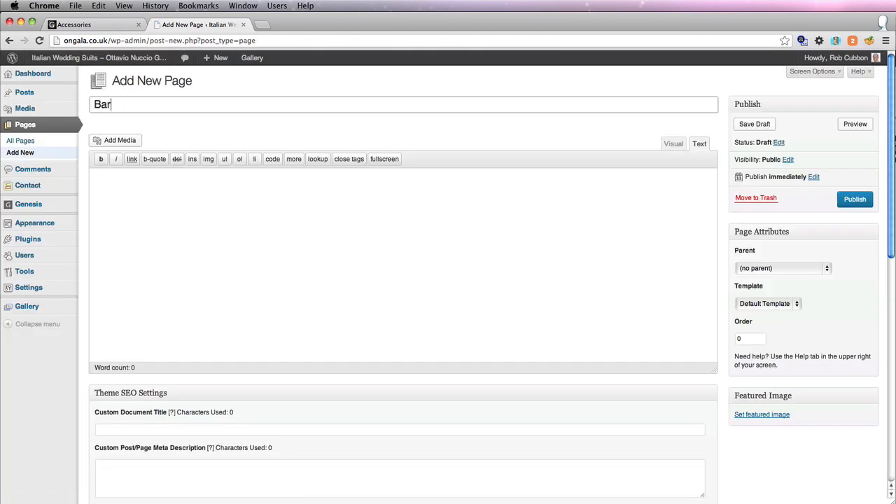
left_click(782, 269)
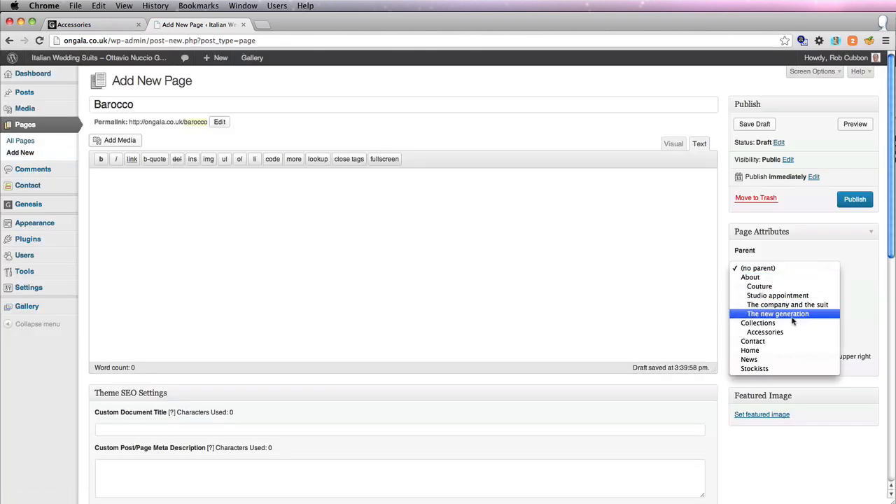
left_click(758, 322)
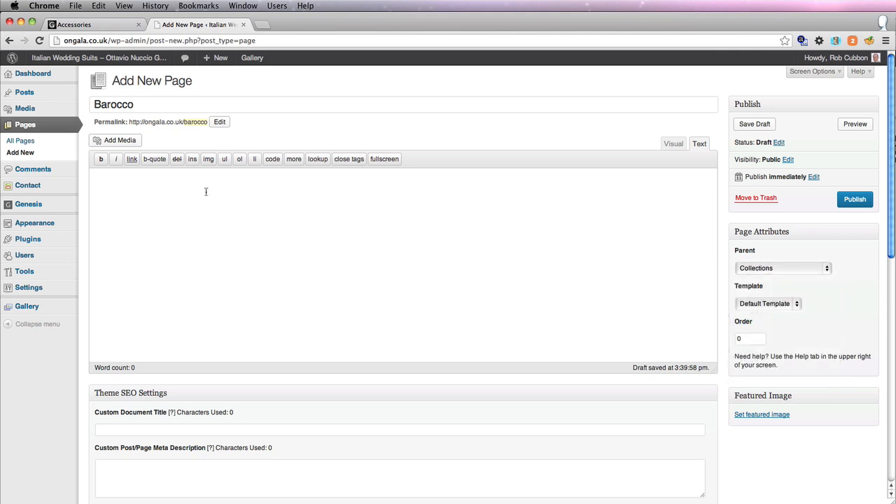
type("[nggallery id=1 template=caption]")
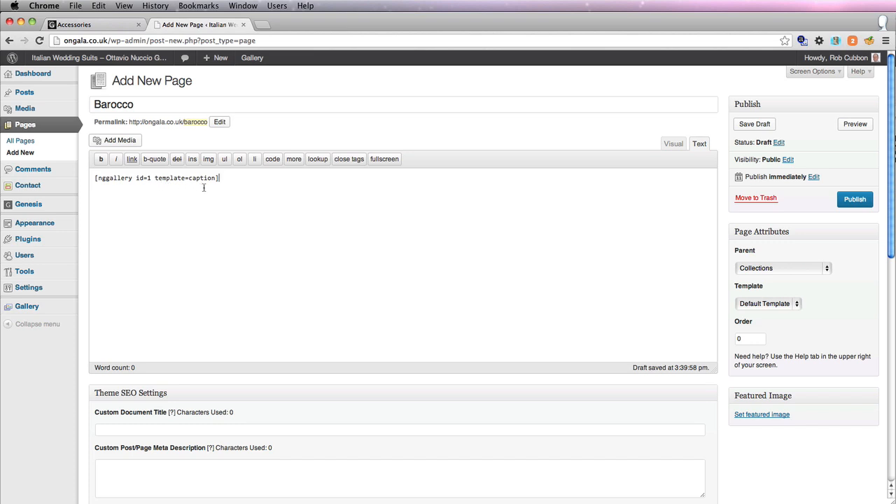
mouse_move(212, 205)
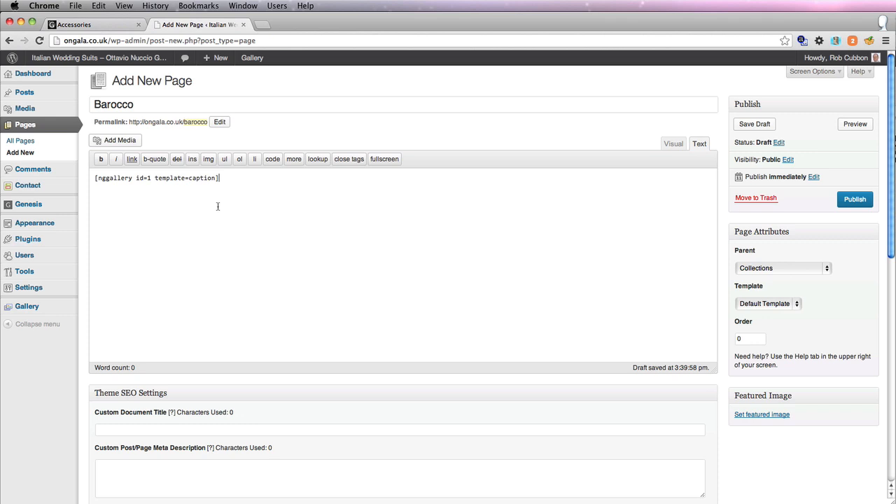
mouse_move(604, 217)
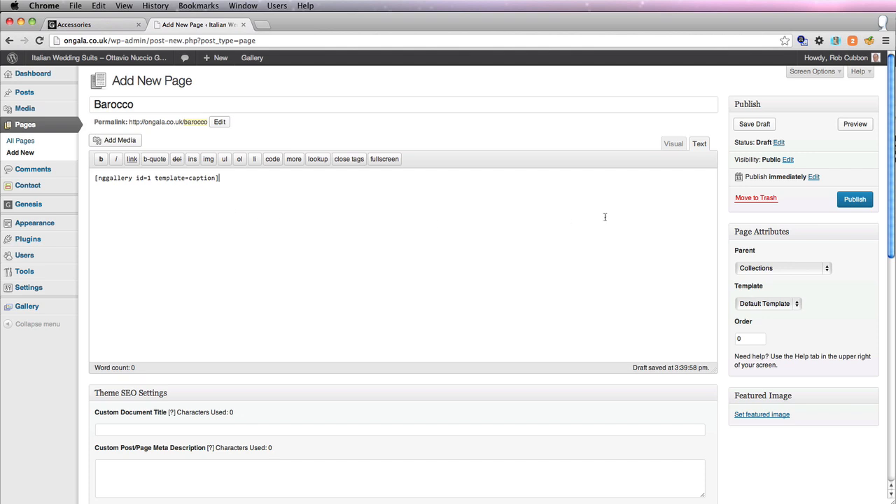
Step: Publish the Barocco page and switch to the menu settings tab
left_click(854, 199)
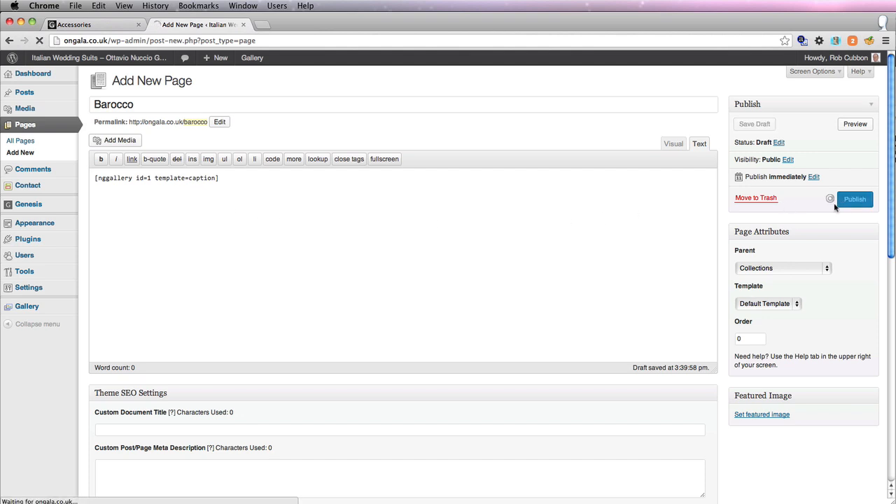
left_click(854, 199)
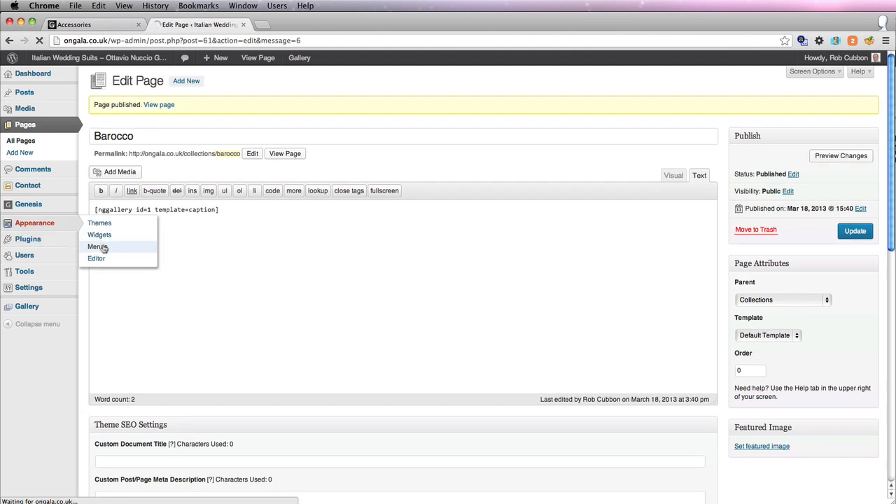
left_click(91, 25)
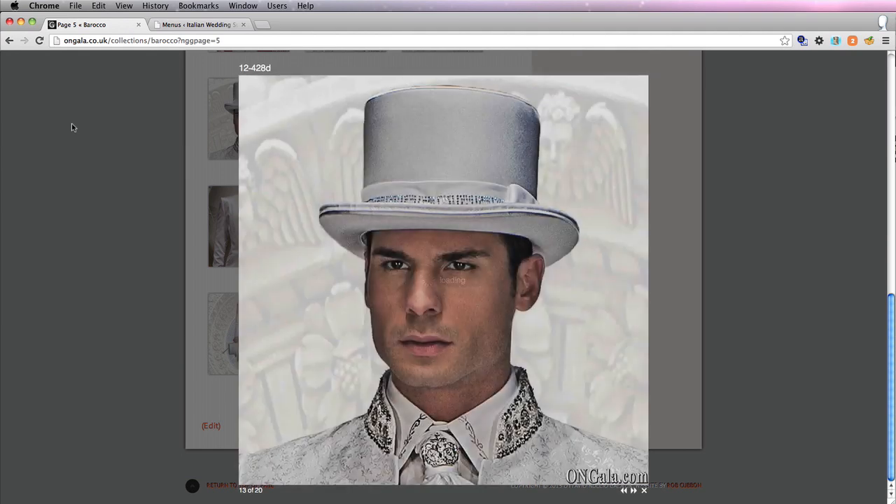
Step: Close the enlarged Barocco photo and return to the Menus tab
left_click(643, 490)
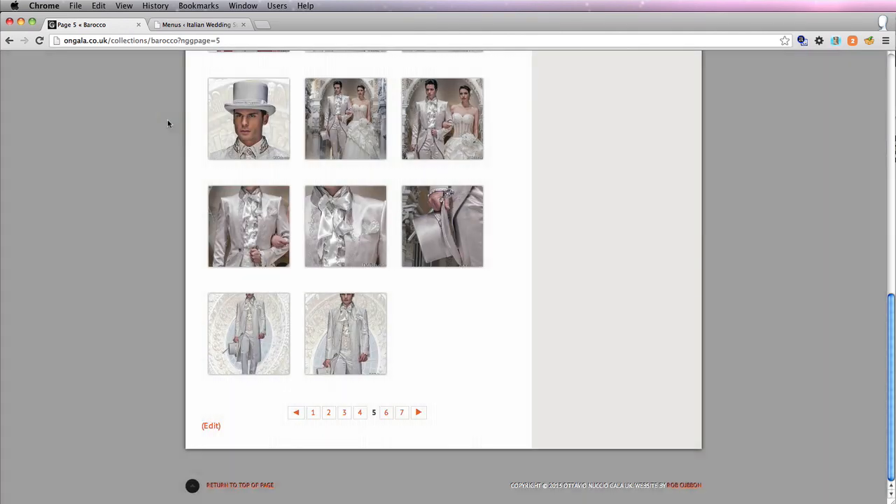
left_click(200, 25)
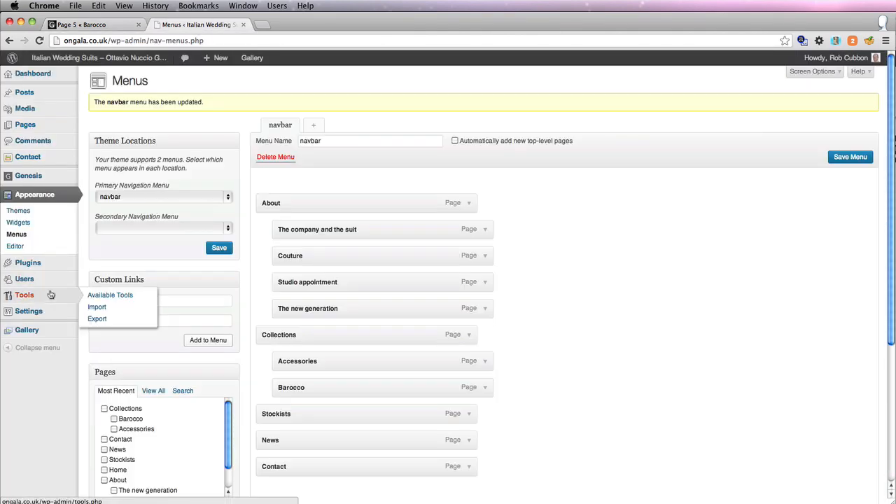
mouse_move(28, 262)
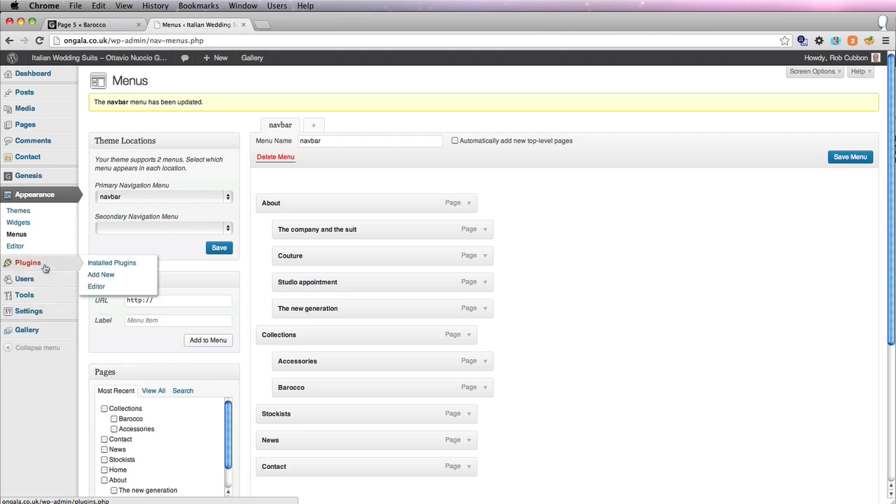